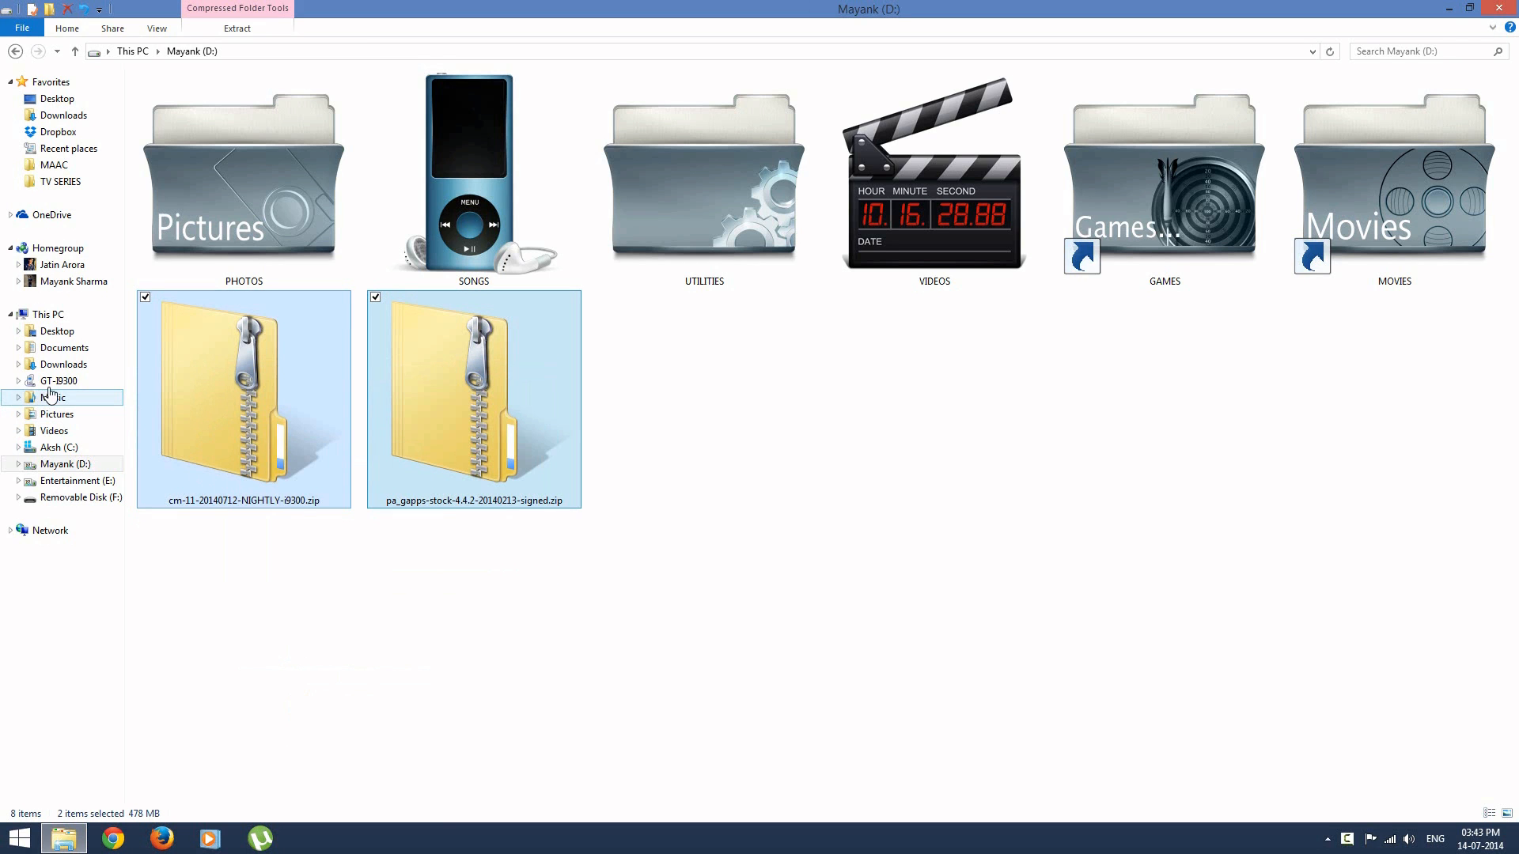
# - Open GT-I9300's SD card to view LOST.DIR, nomedia and Songs
pyautogui.click(49, 381)
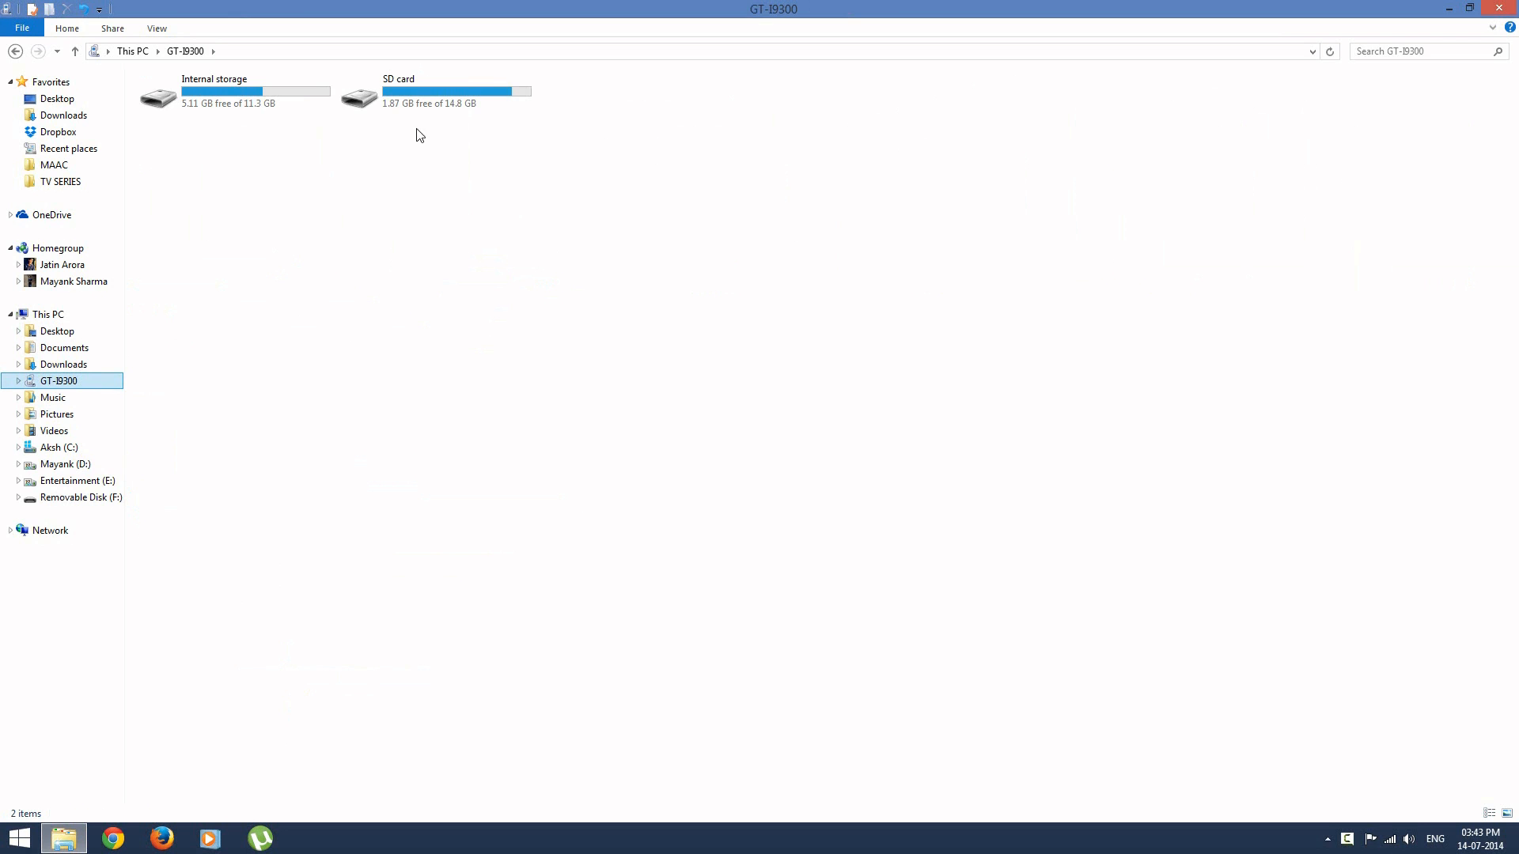
pyautogui.doubleClick(356, 93)
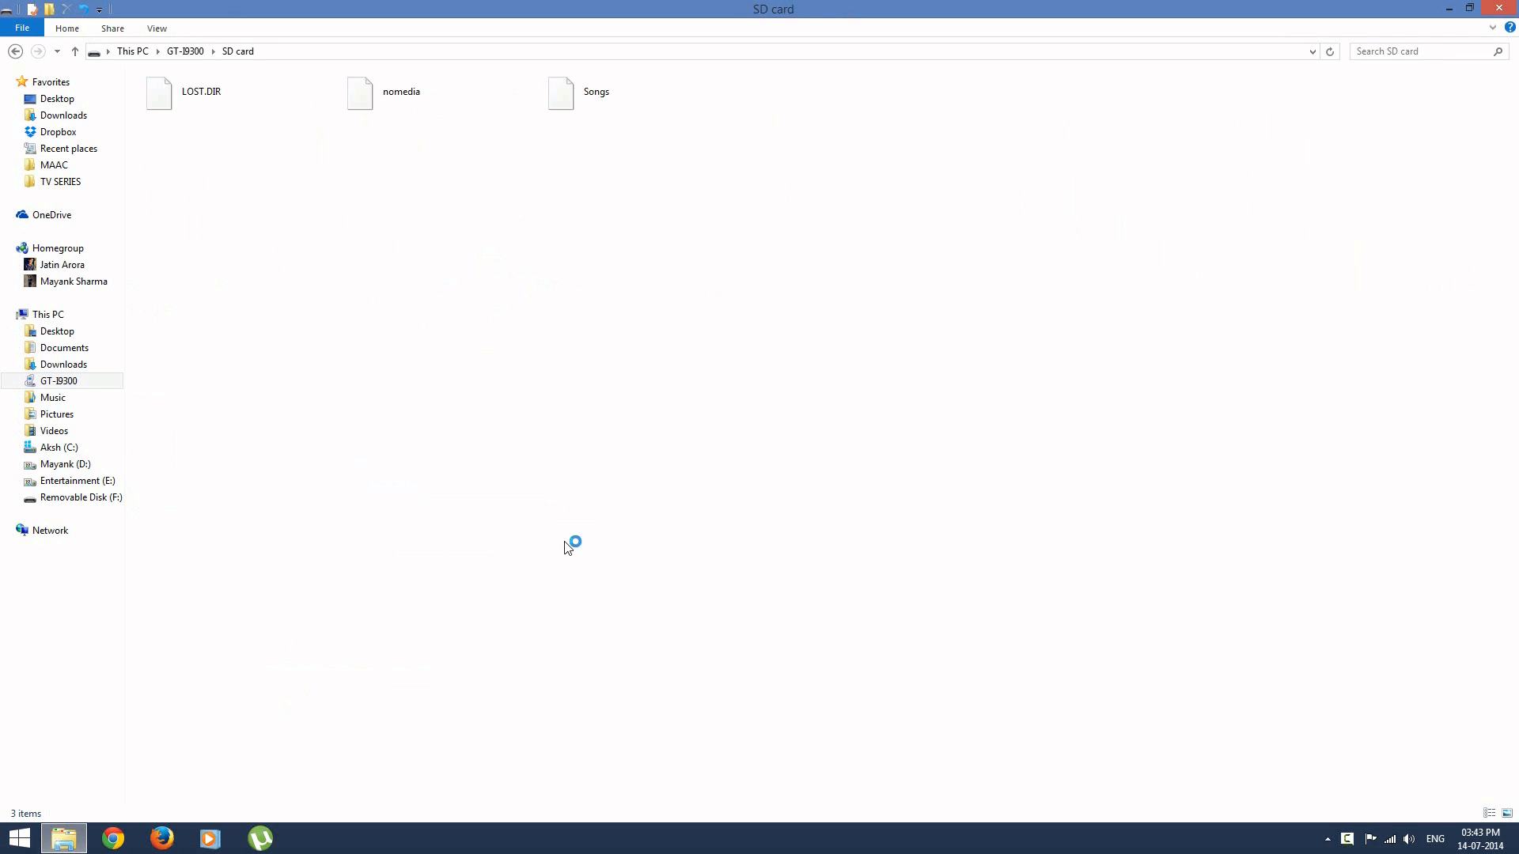